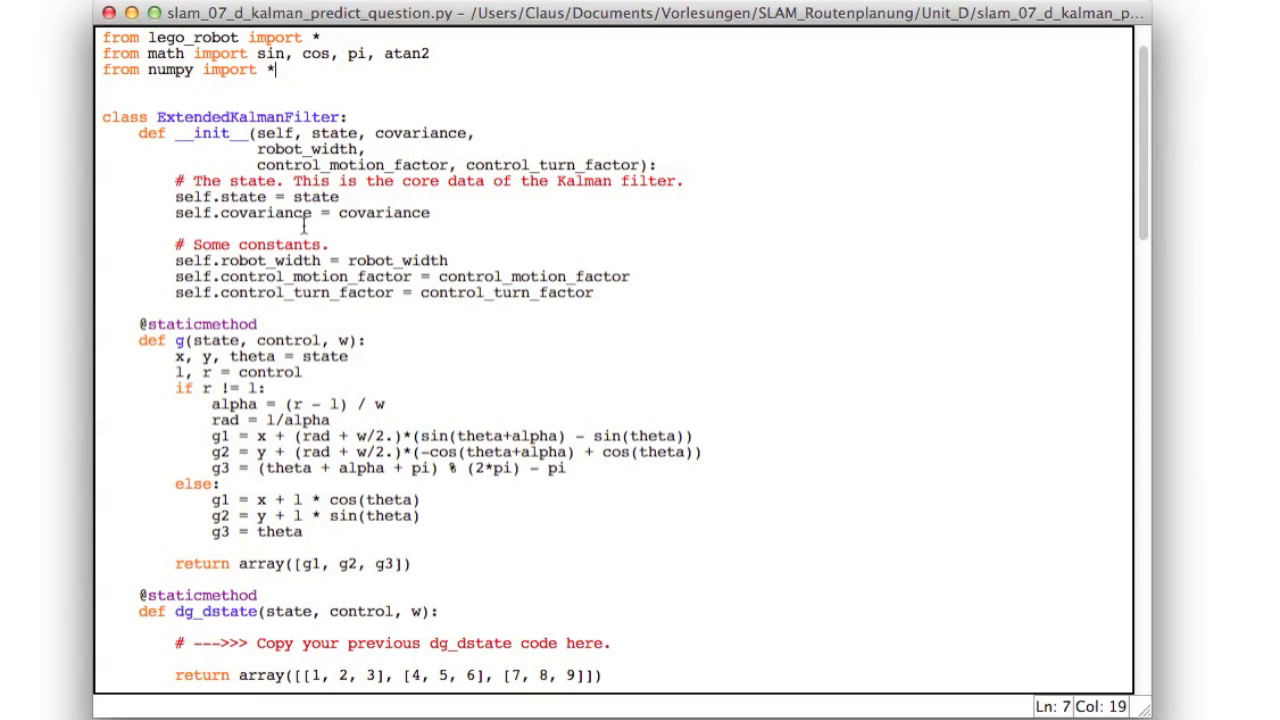
pyautogui.moveTo(460, 138)
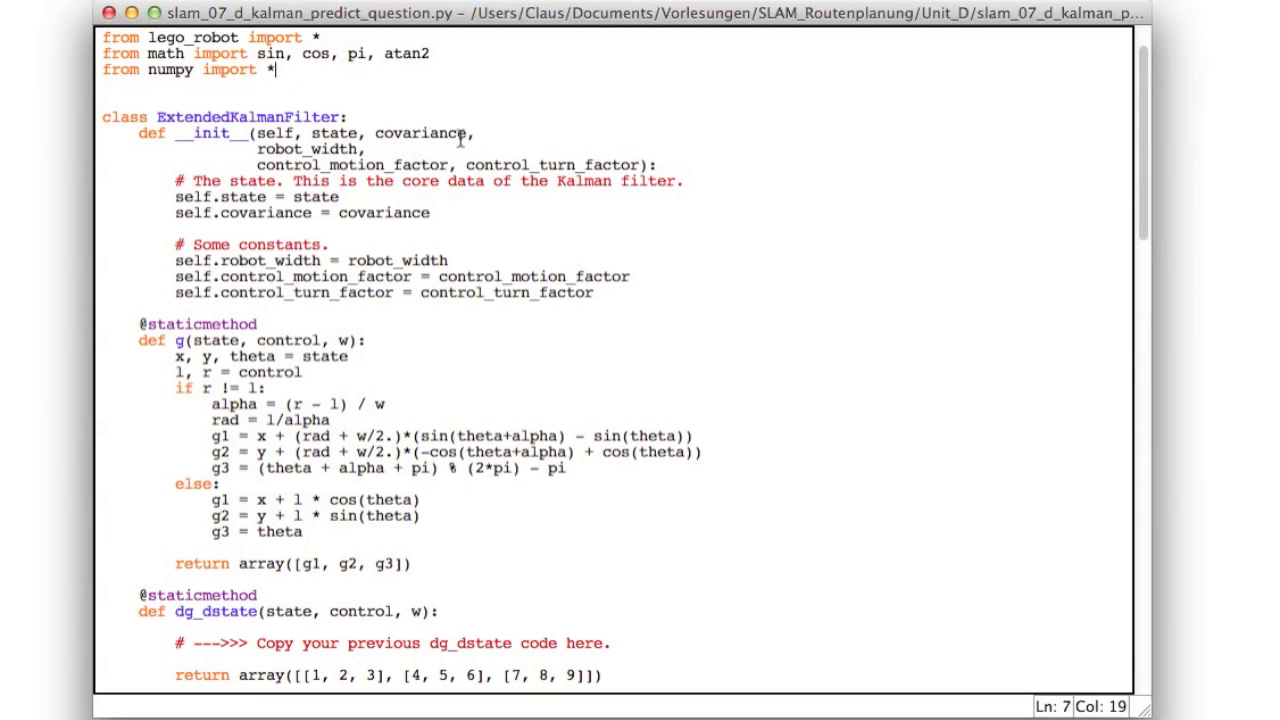
pyautogui.moveTo(376, 220)
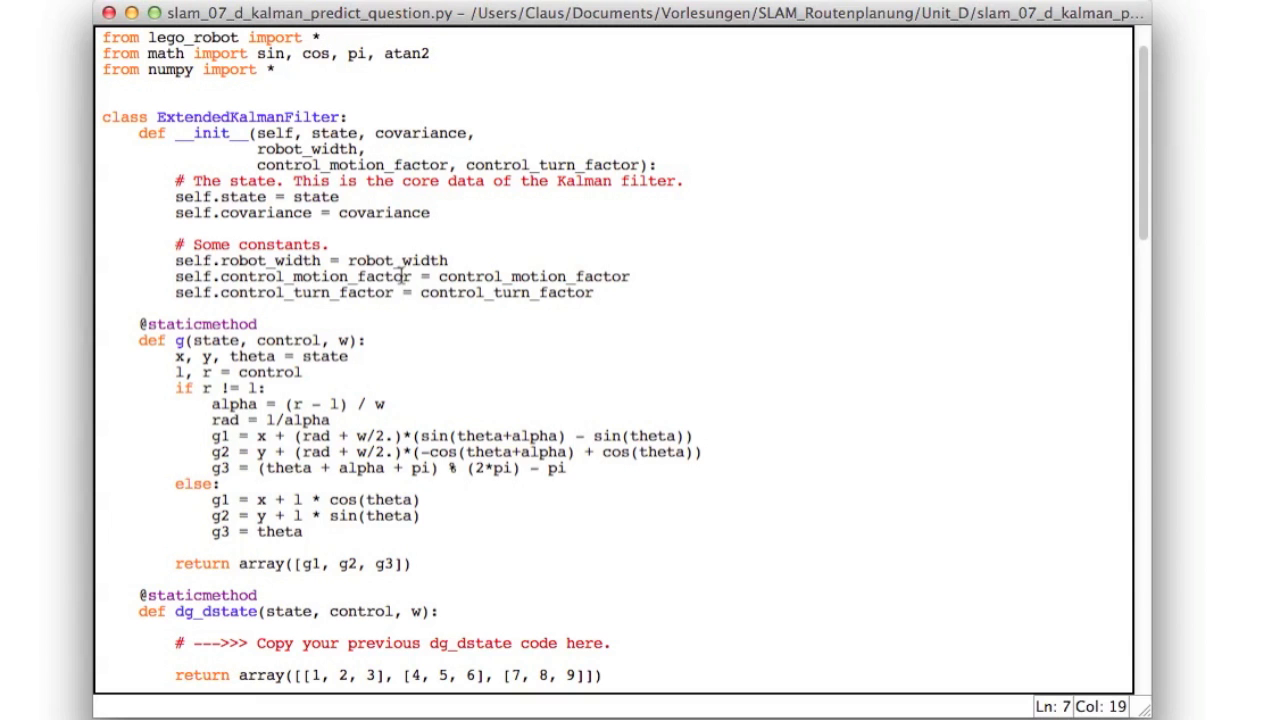
# - Scroll past g() to the Jacobian stubs and highlight the dg_dcontrol function name
pyautogui.scroll(-3)
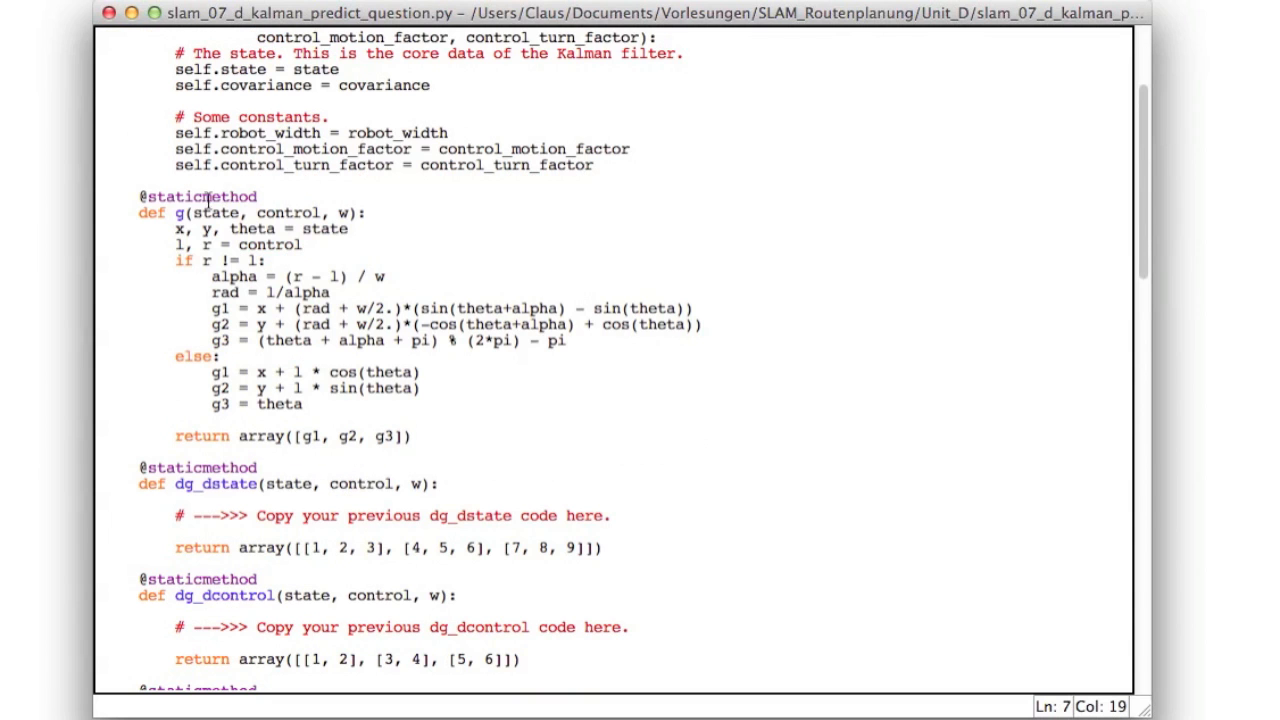
pyautogui.moveTo(350, 384)
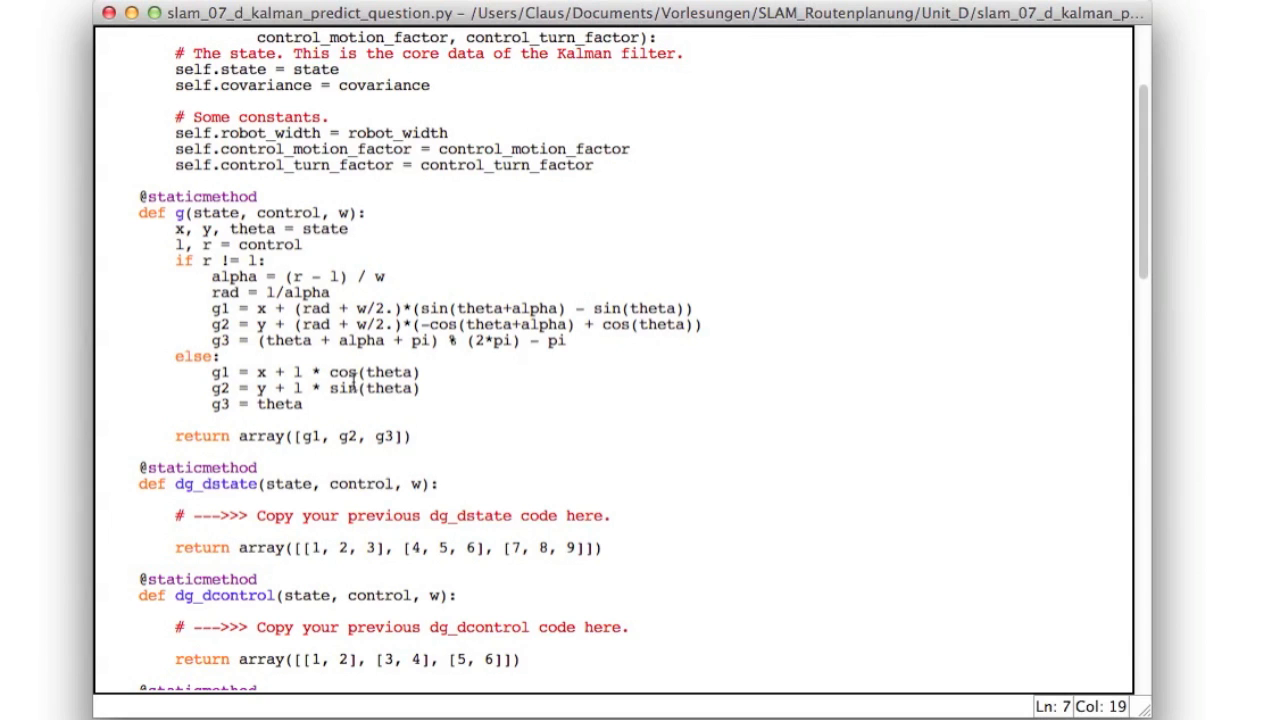
pyautogui.scroll(-3)
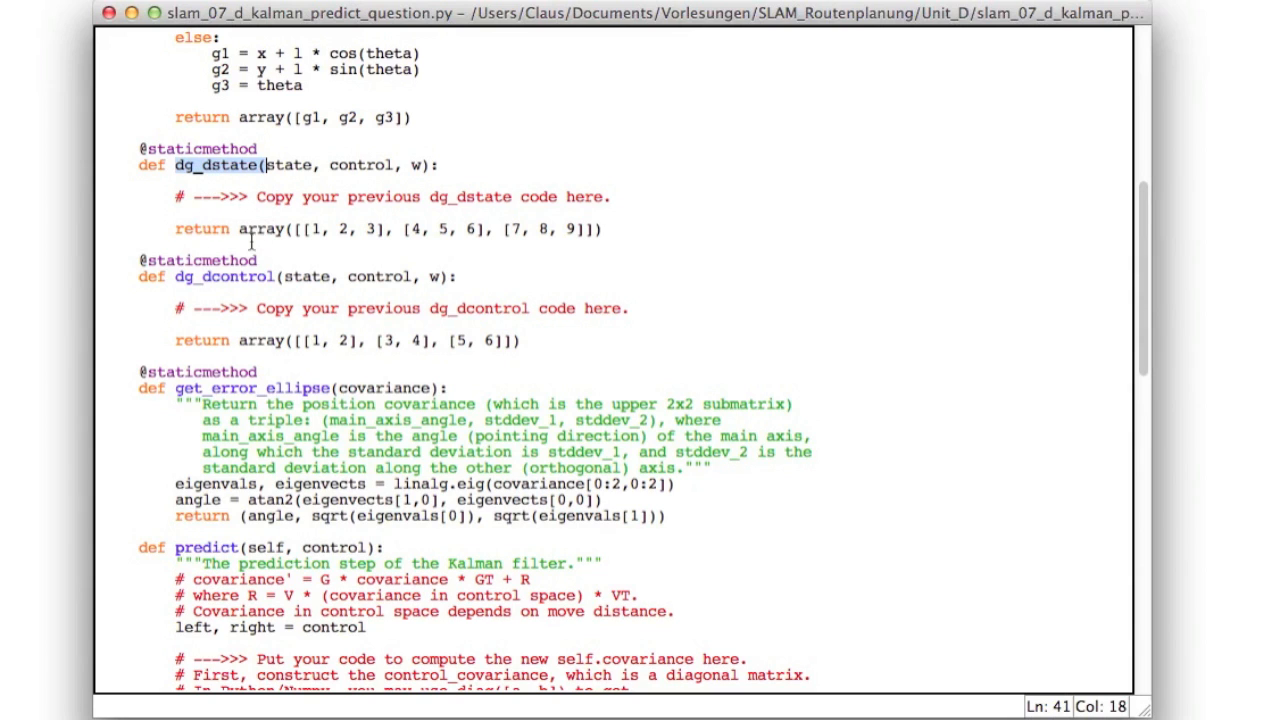
pyautogui.doubleClick(236, 276)
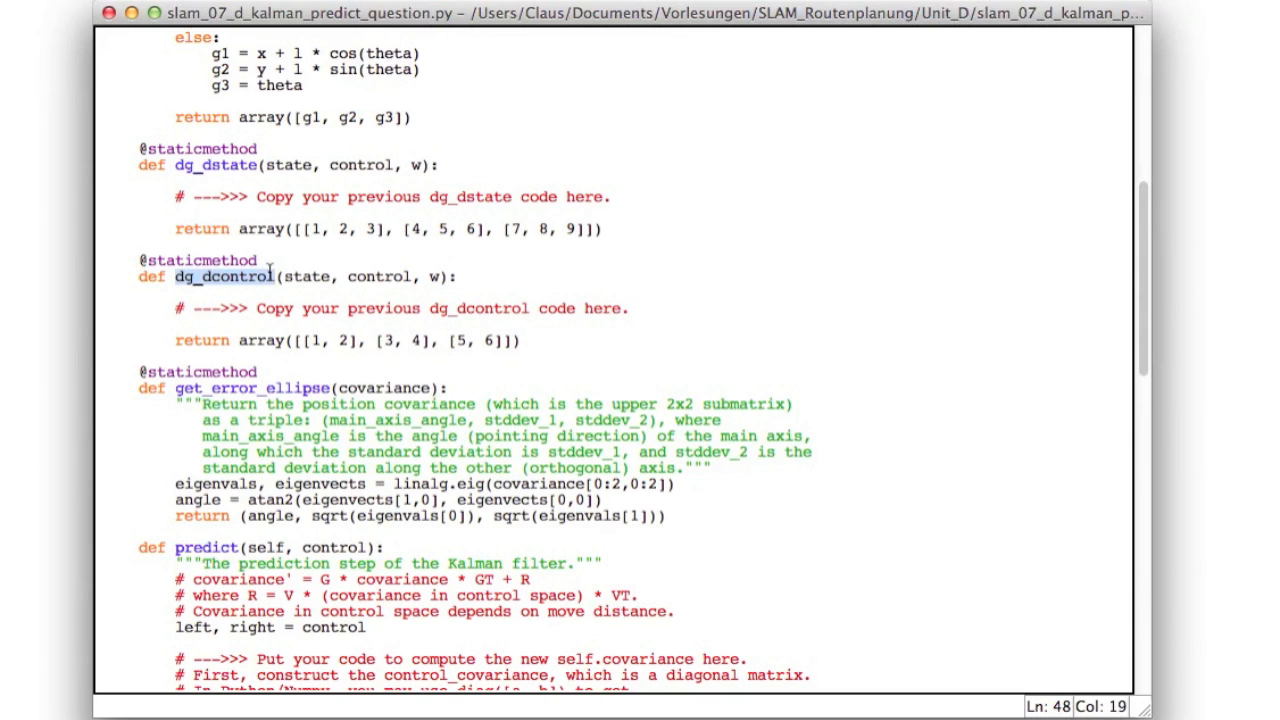
# - Scroll so get_error_ellipse and the predict() instruction comments are readable
pyautogui.scroll(-3)
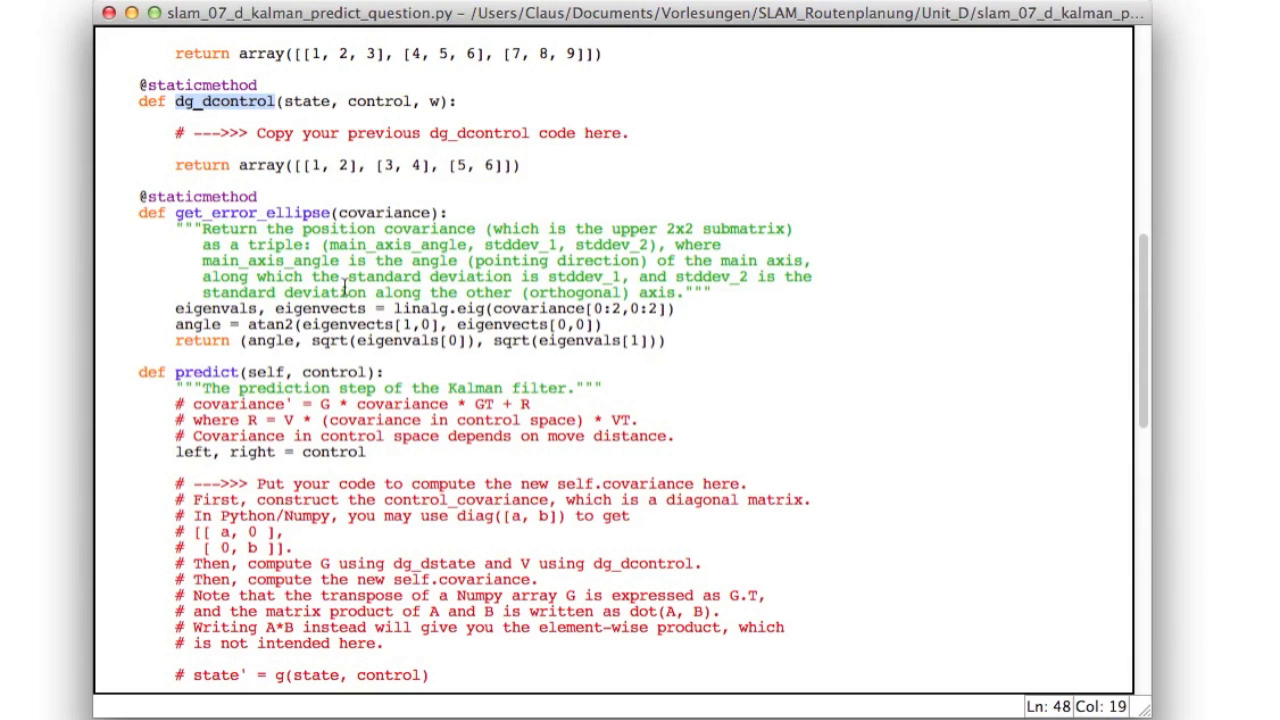
pyautogui.moveTo(570, 320)
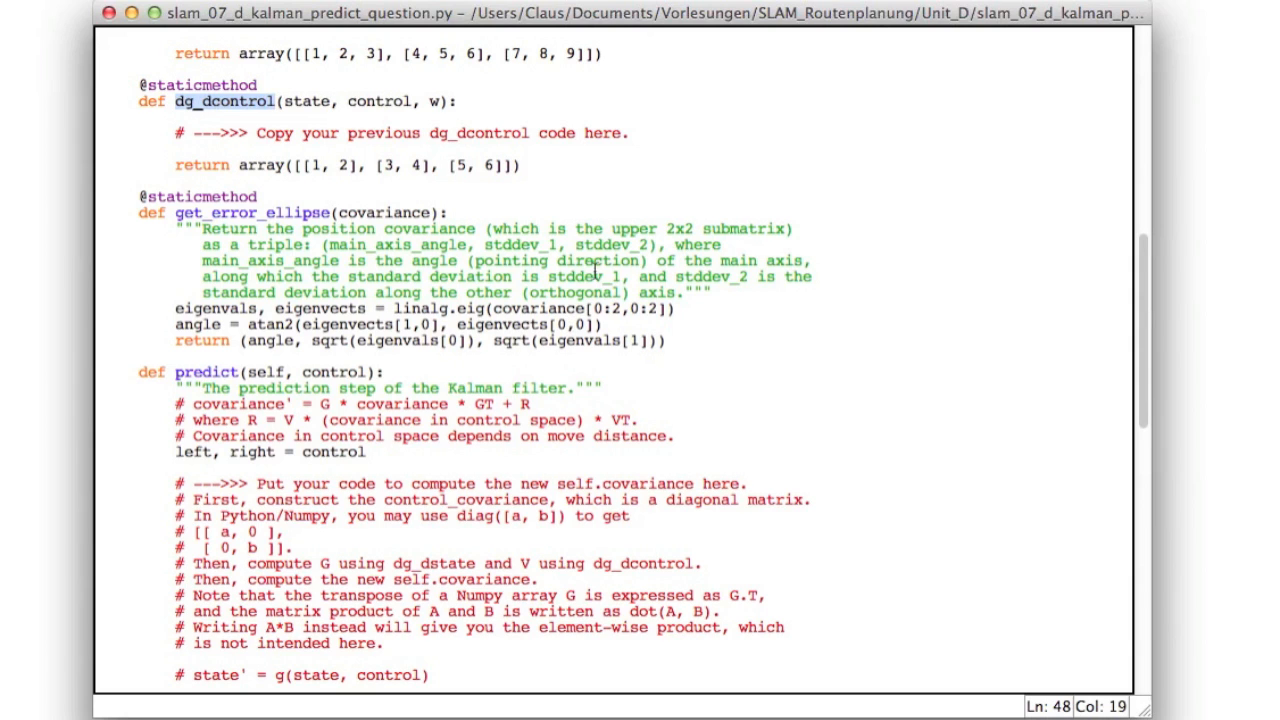
pyautogui.moveTo(280, 308)
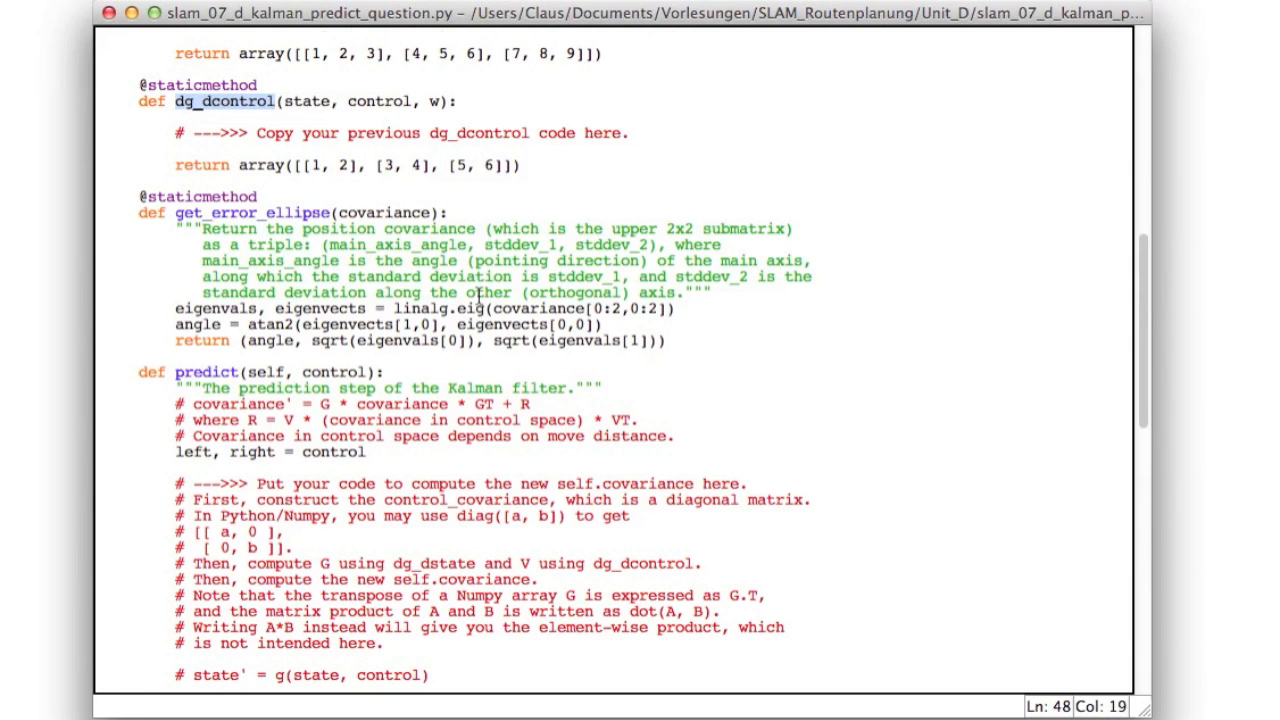
# - Scroll to the predict() placeholders and the start of the __main__ block
pyautogui.scroll(-3)
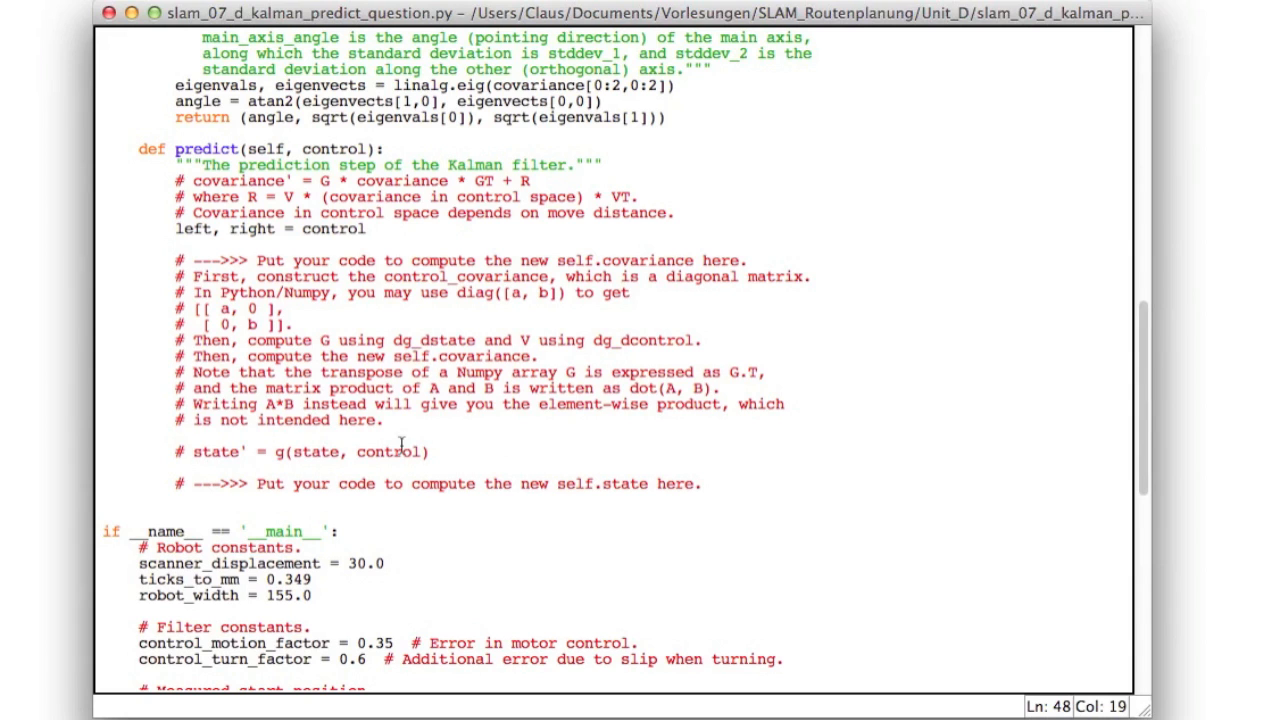
pyautogui.moveTo(338, 476)
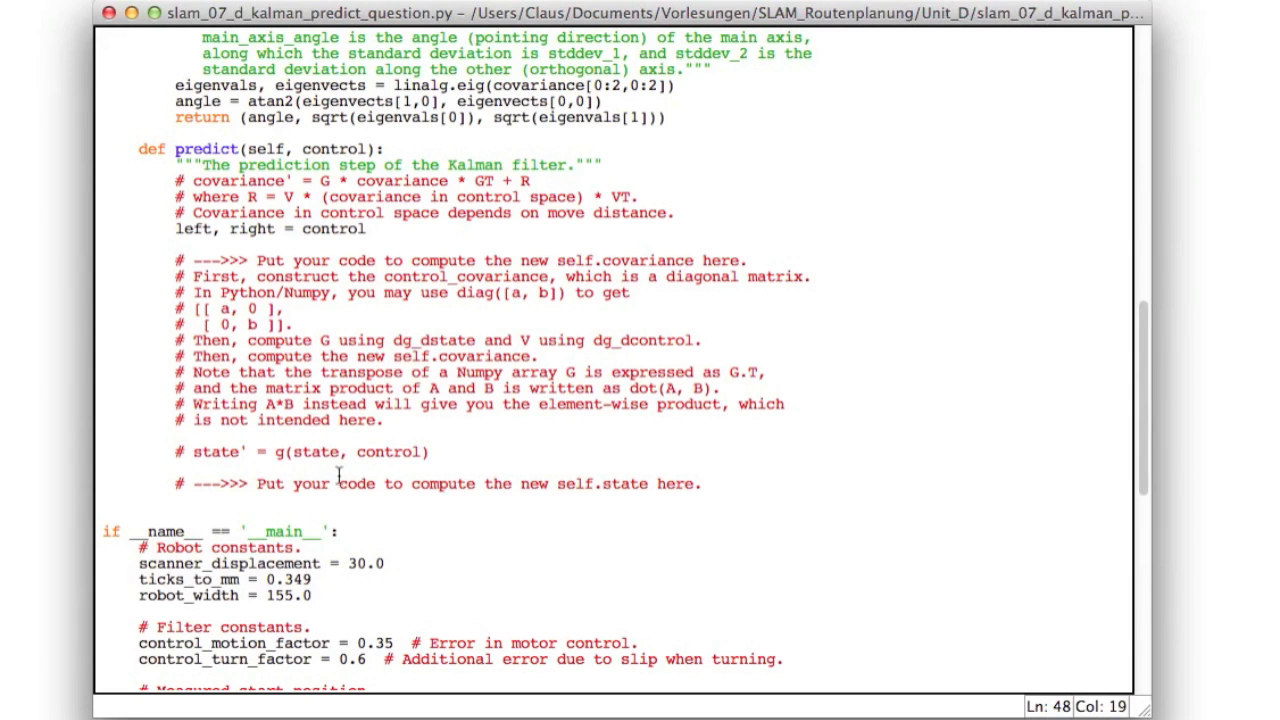
pyautogui.moveTo(390, 324)
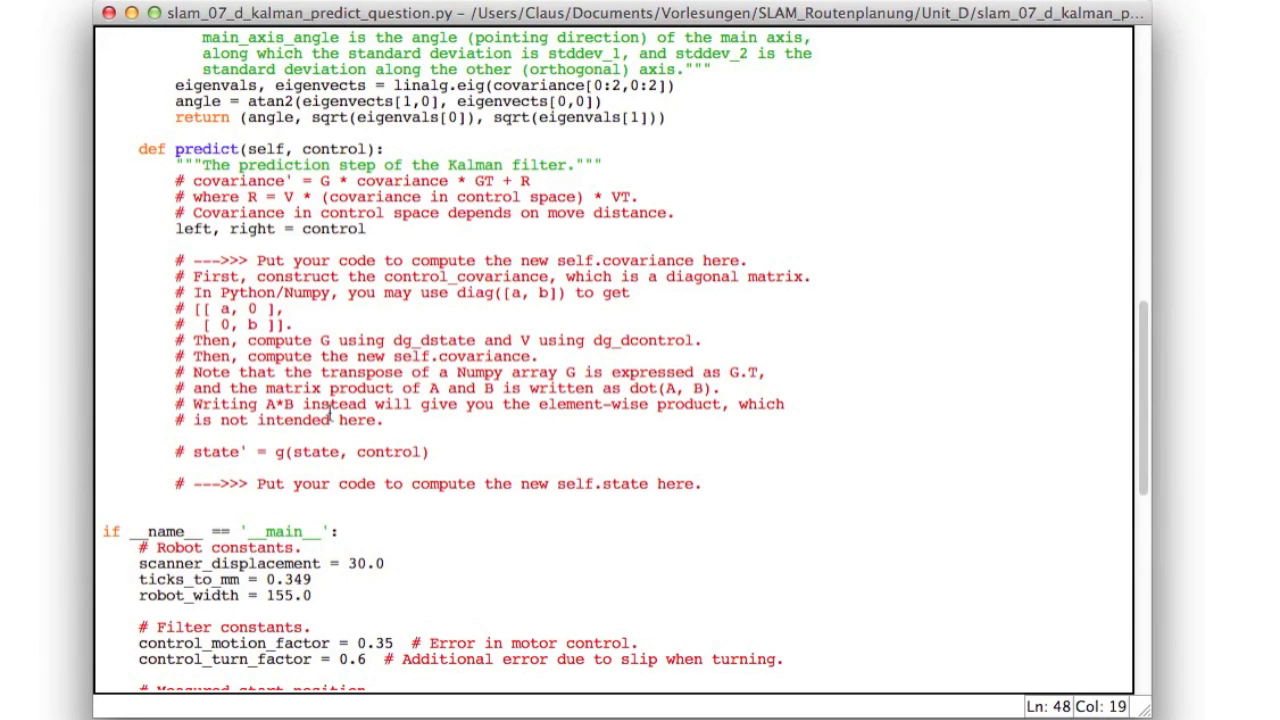
# - Scroll into the main block and mark the initial_covariance setup line
pyautogui.scroll(-3)
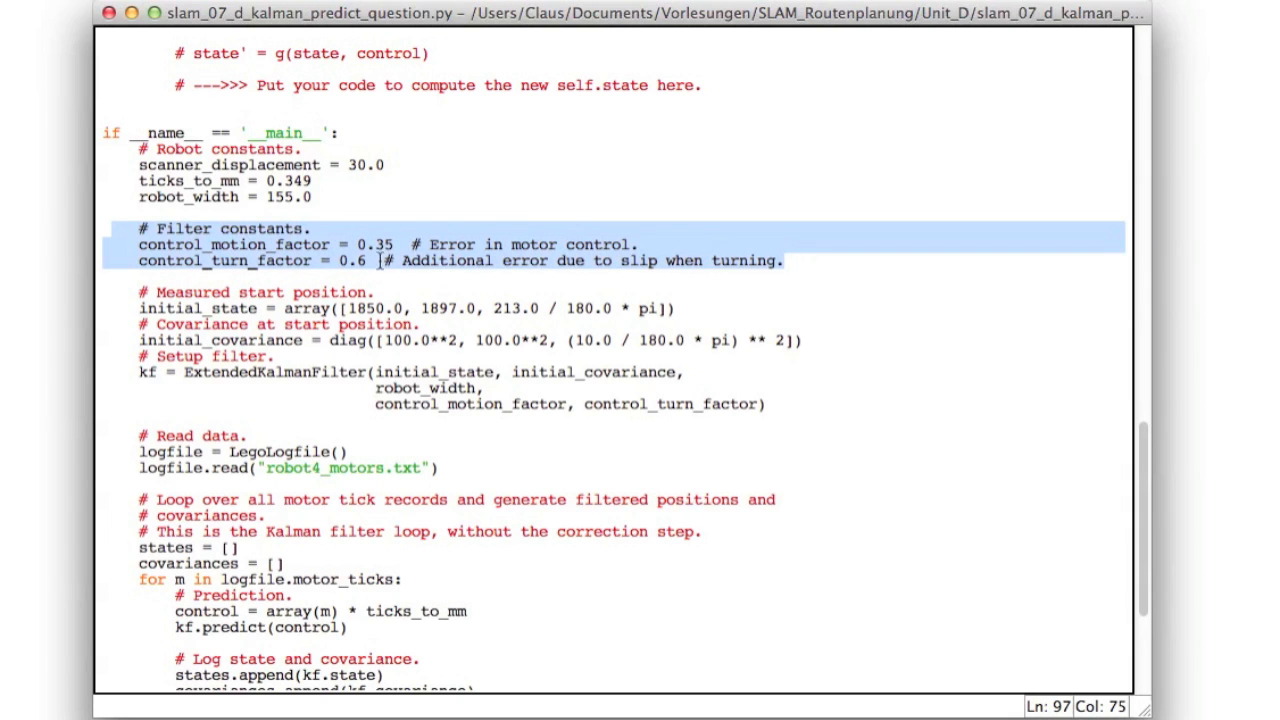
pyautogui.click(784, 260)
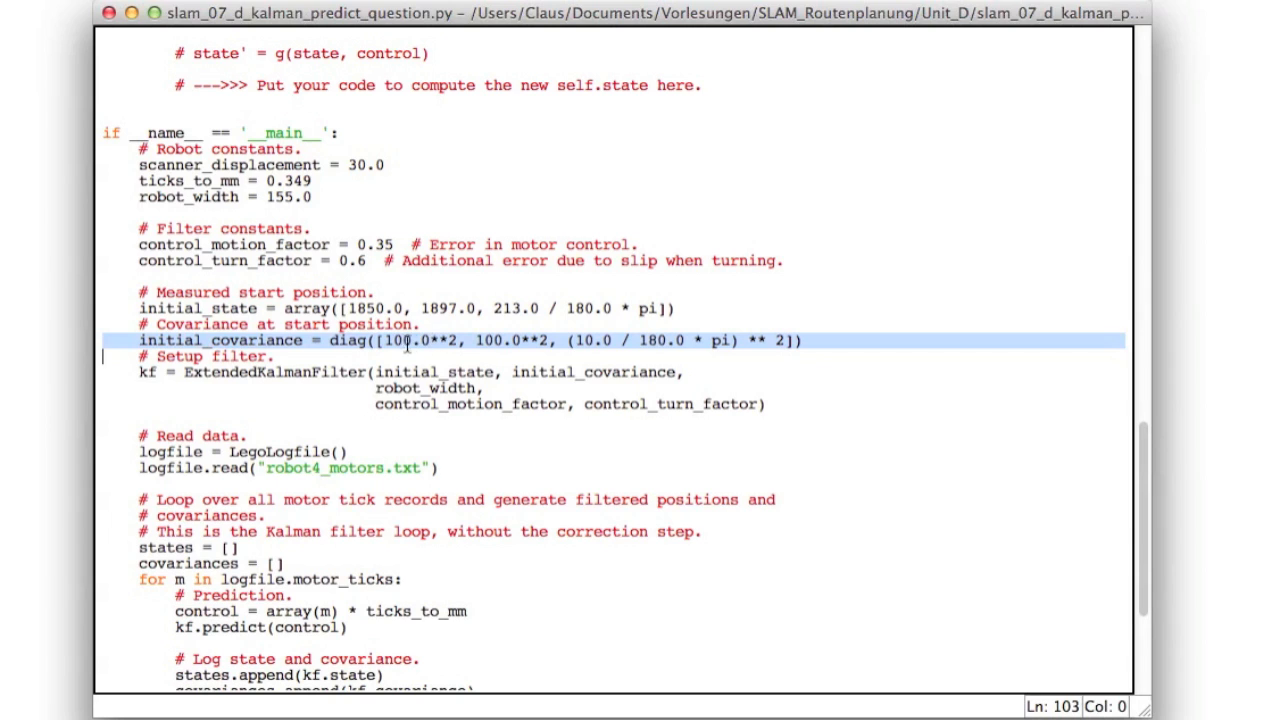
pyautogui.moveTo(524, 356)
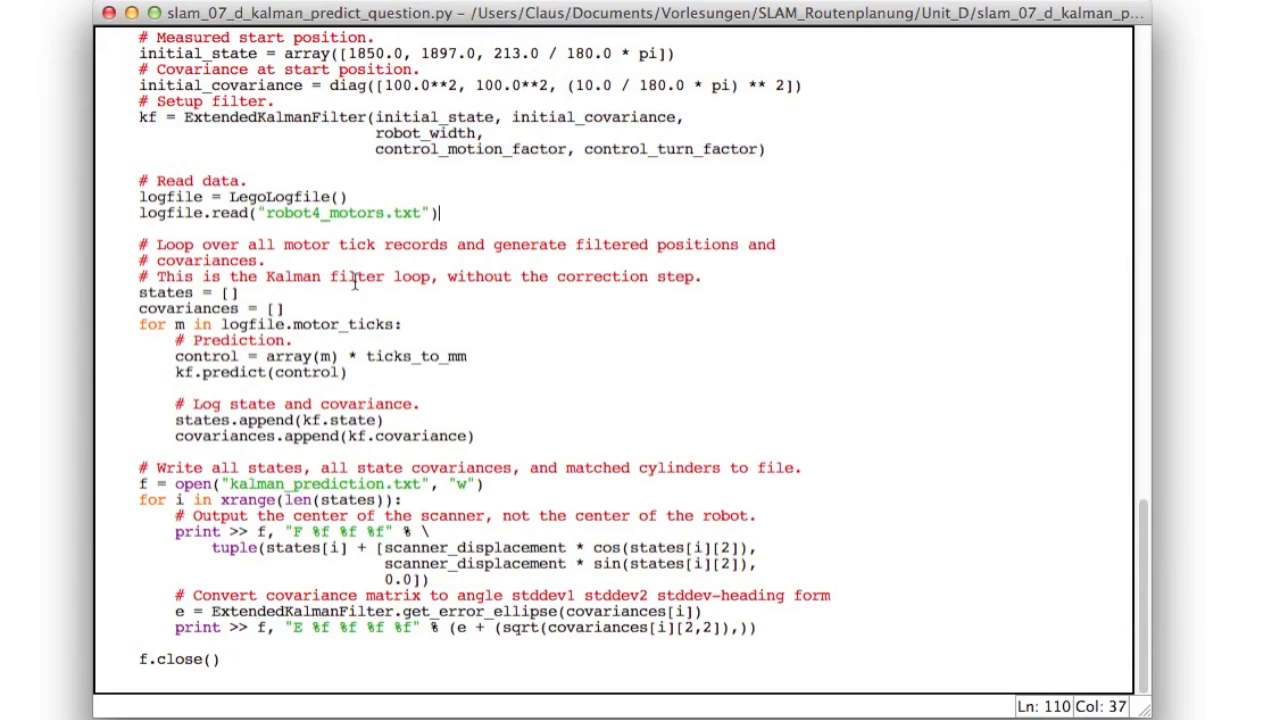
# - Review the lines writing scanner positions to file, then select the whole predict function
pyautogui.moveTo(140, 324); pyautogui.dragTo(364, 376)
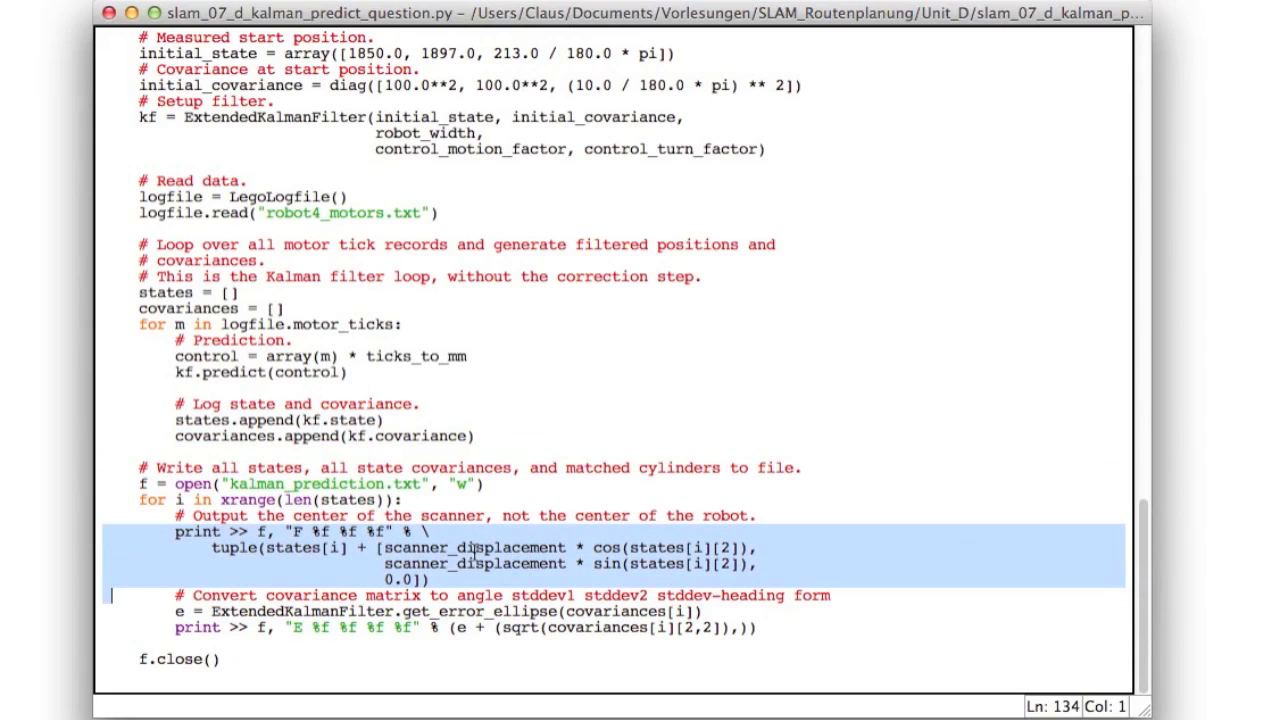
pyautogui.moveTo(736, 536)
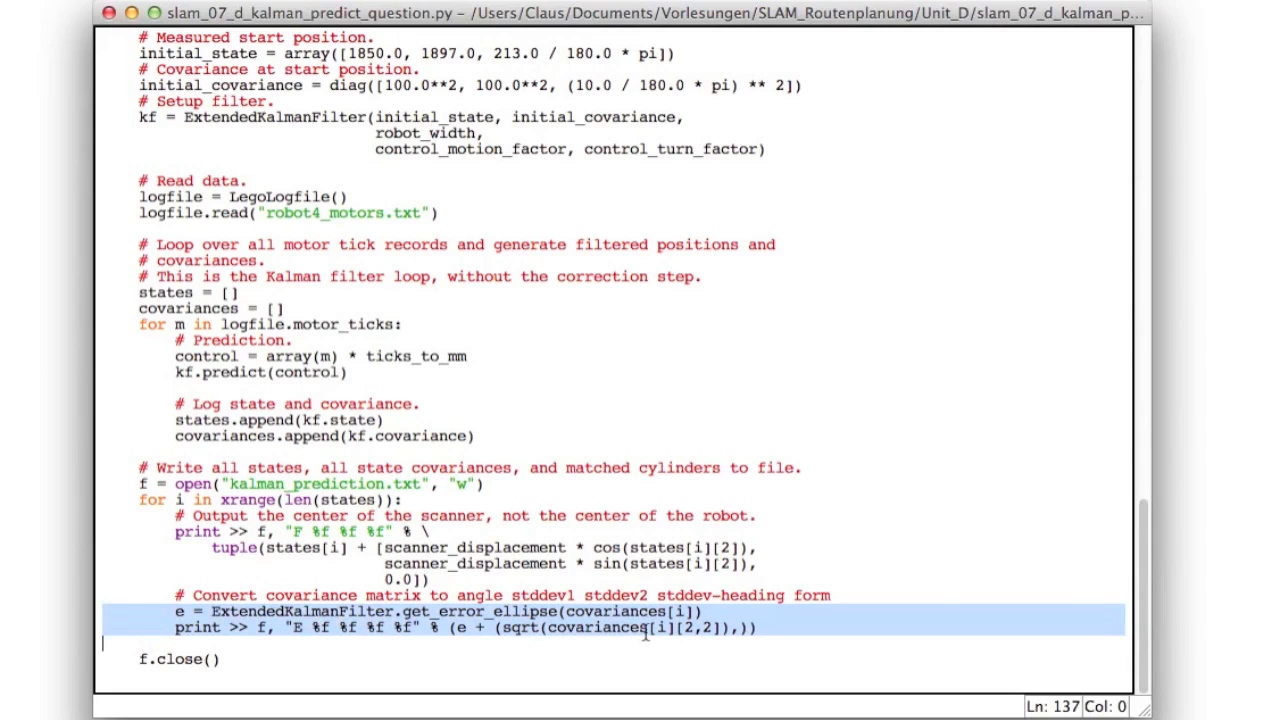
pyautogui.scroll(3)
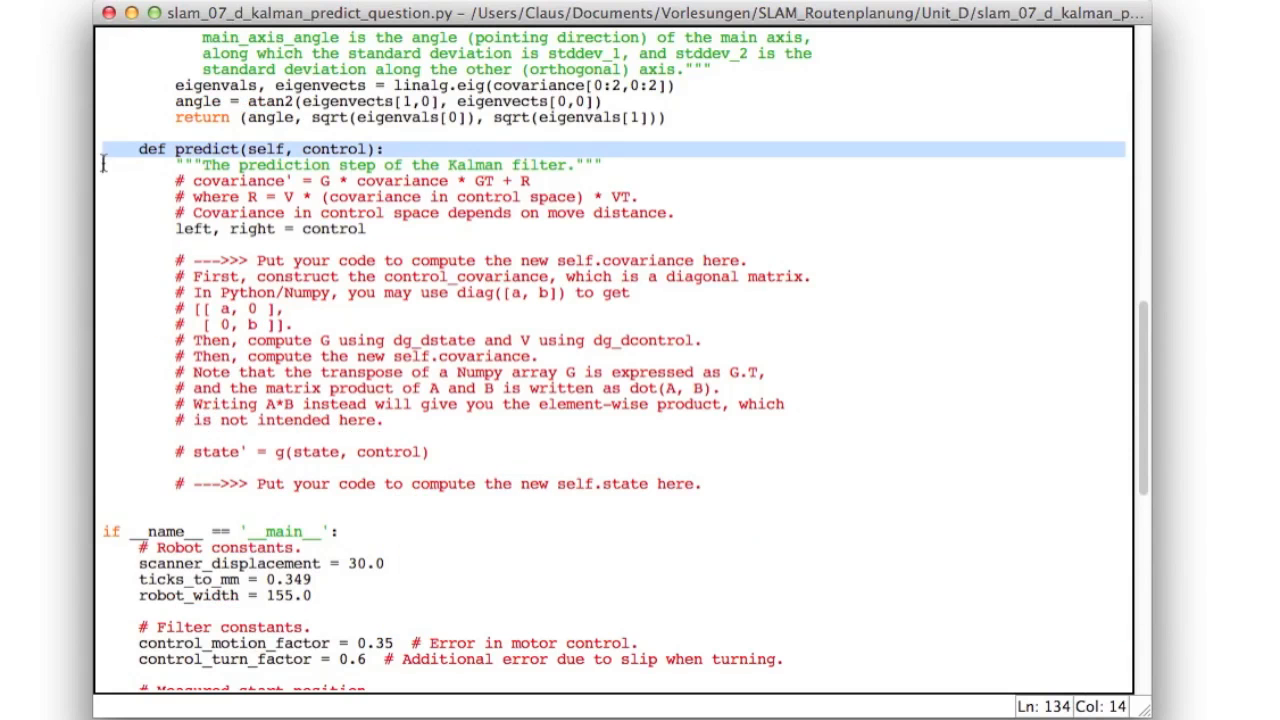
pyautogui.moveTo(130, 148); pyautogui.dragTo(104, 500)
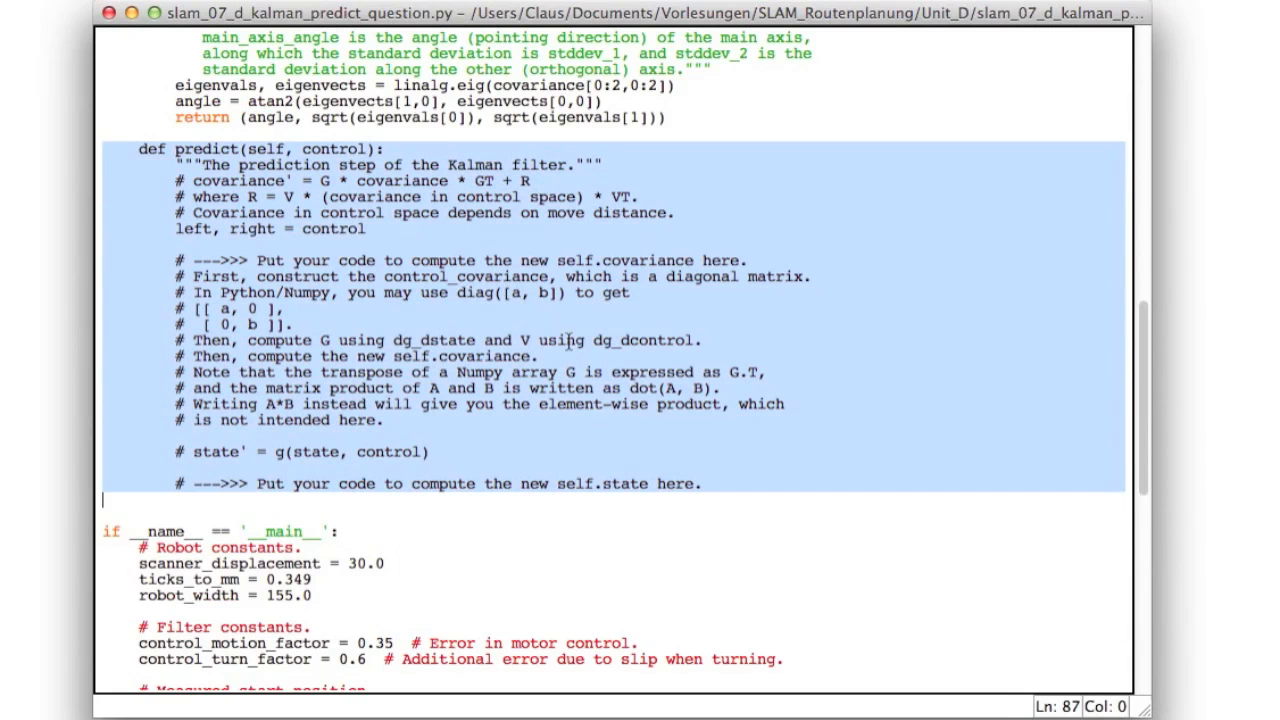